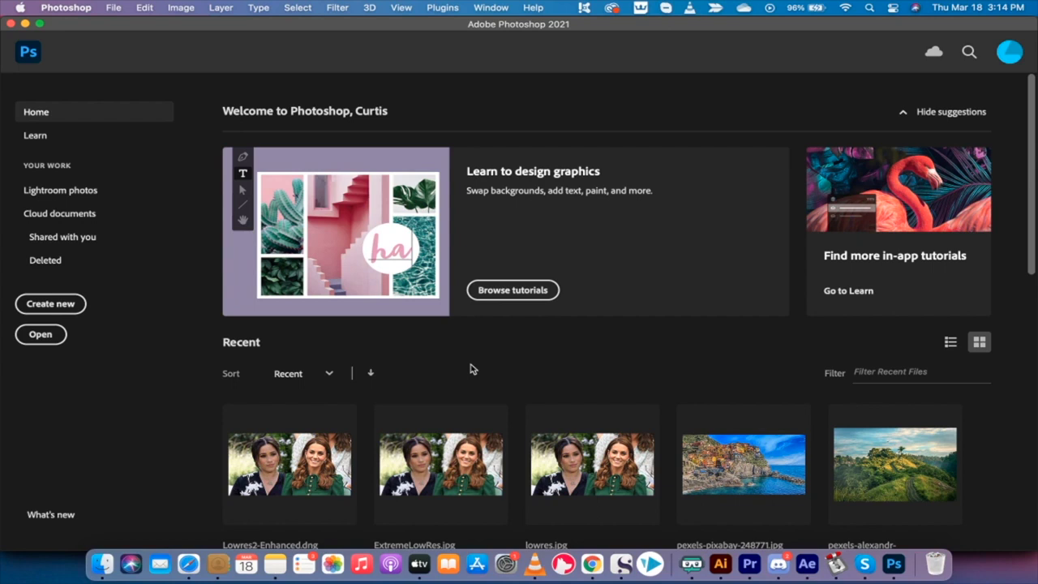
mouse_move(415, 347)
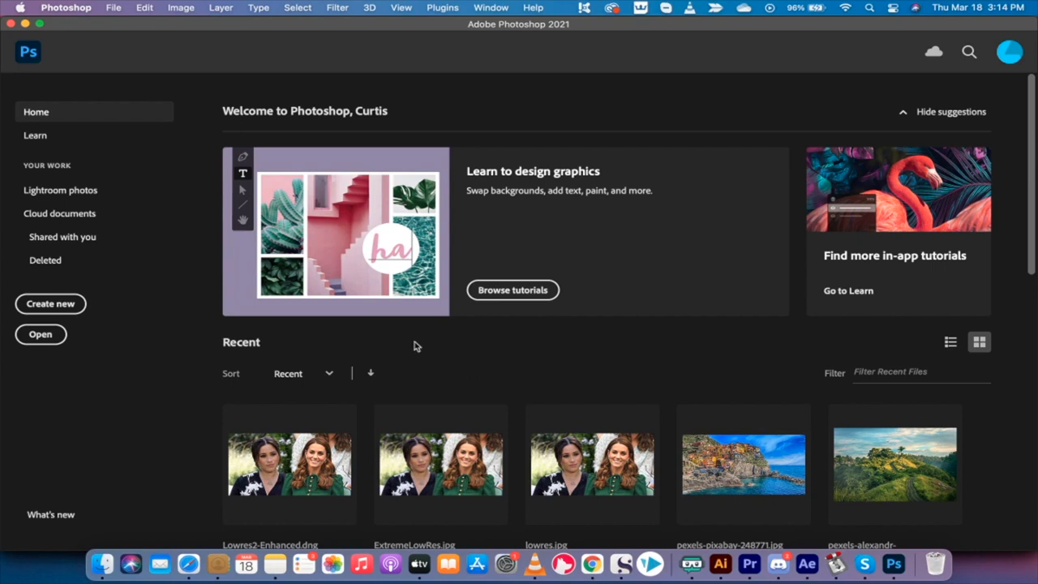
mouse_move(221, 360)
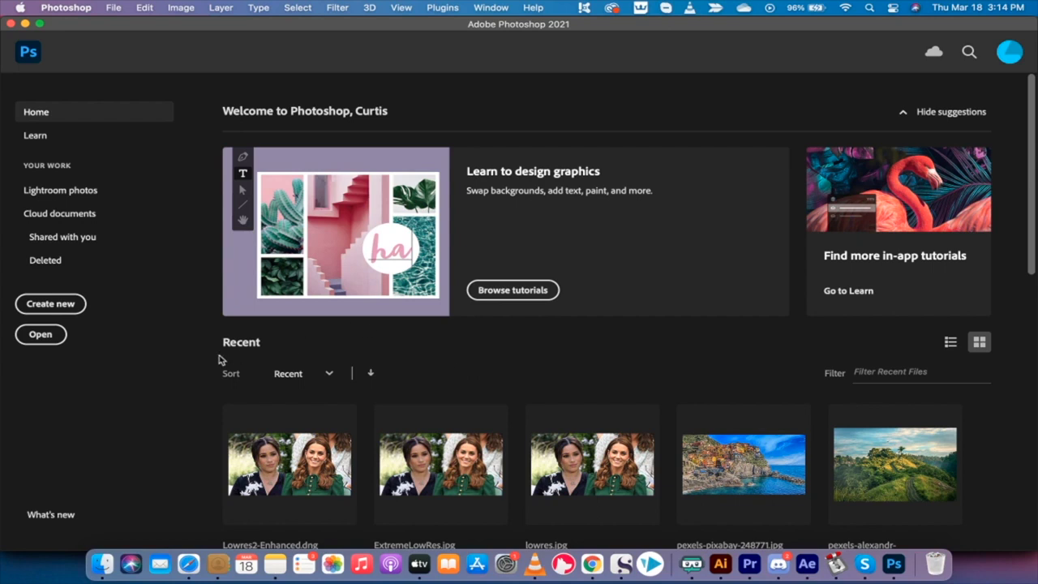
mouse_move(268, 55)
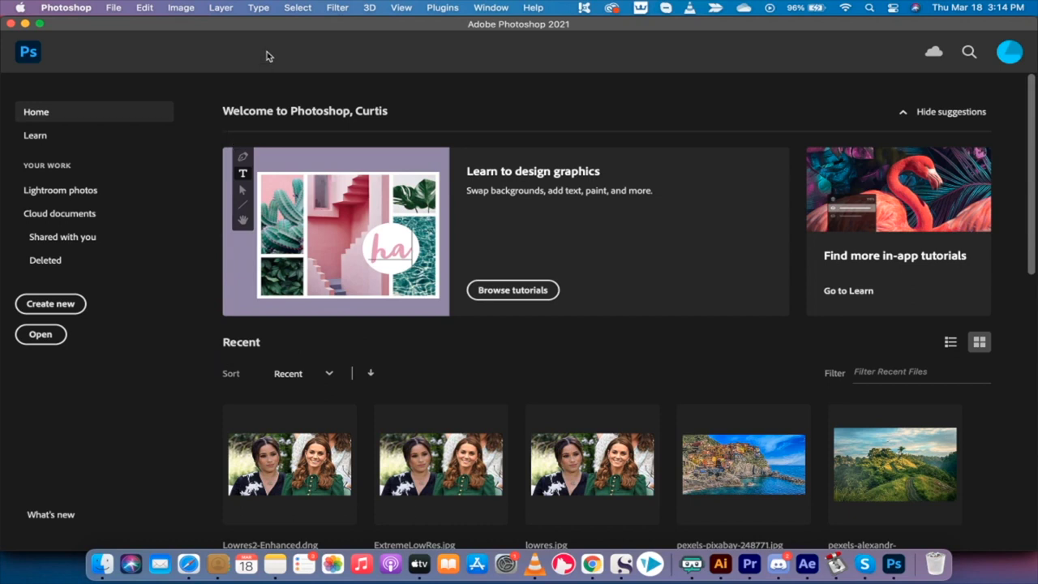
mouse_move(250, 32)
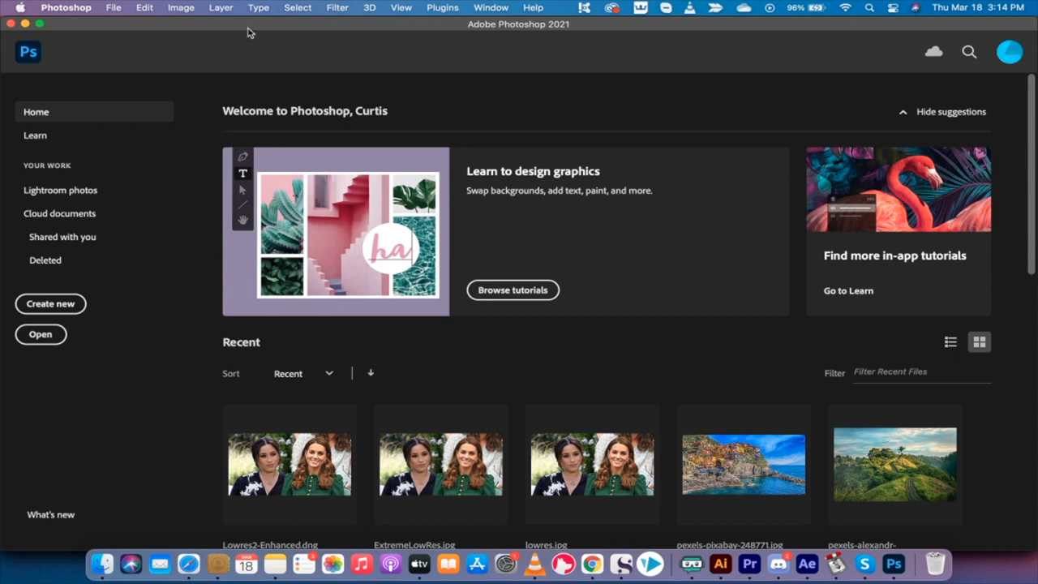
mouse_move(156, 29)
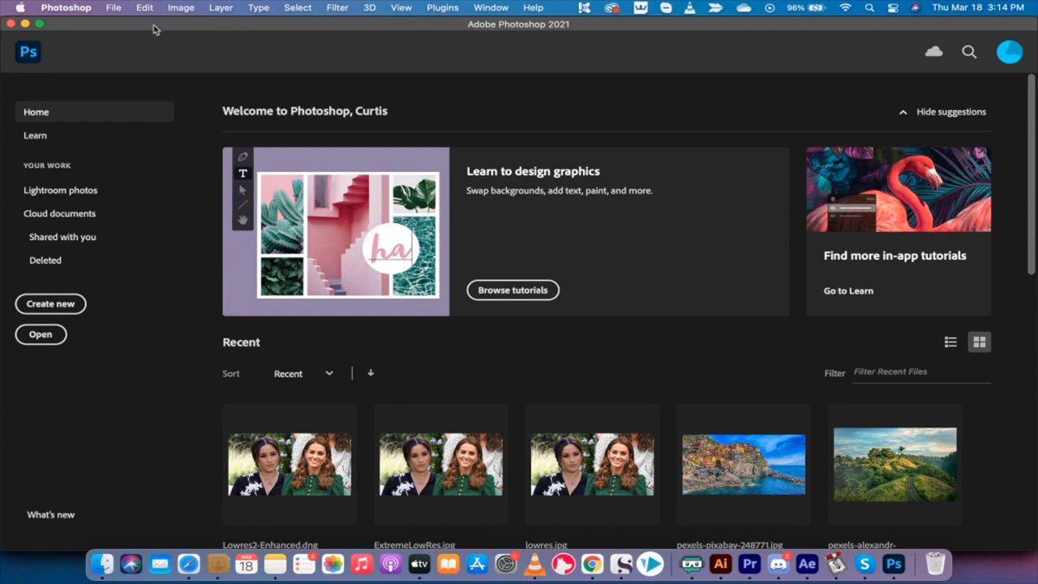
Reach the File Handling page of Photoshop's Preferences.
click(65, 7)
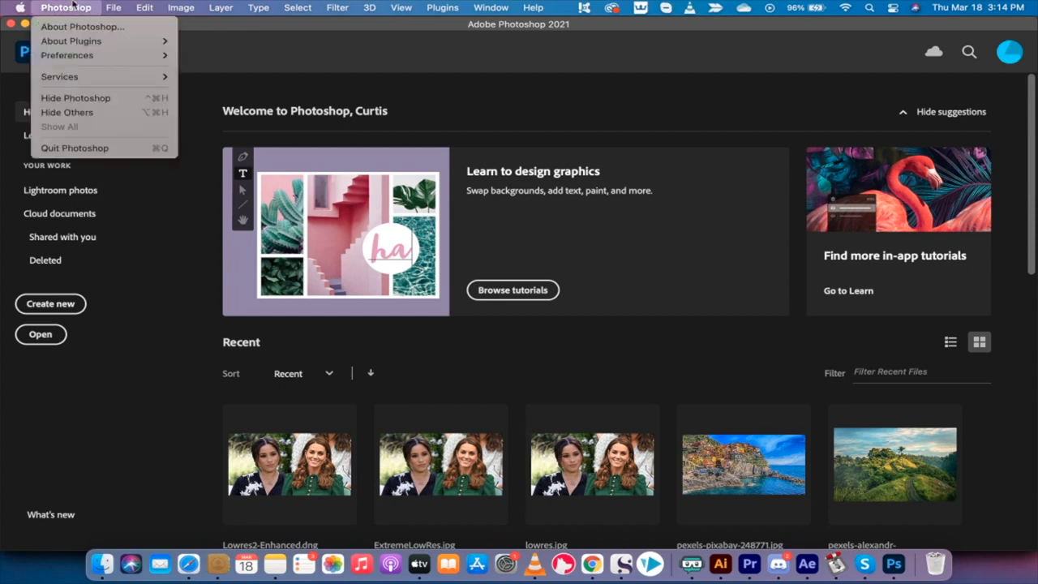
mouse_move(68, 55)
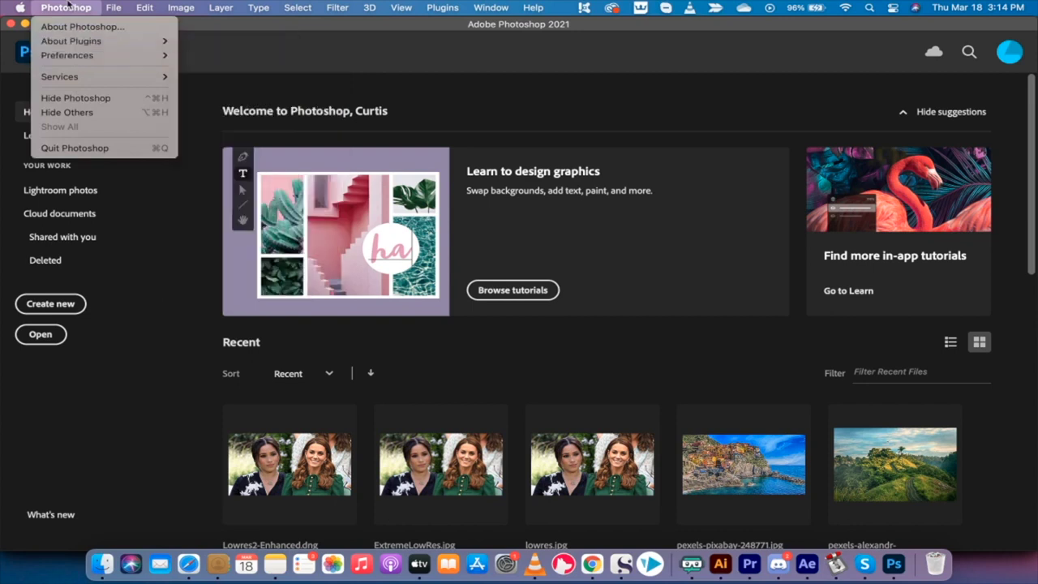
click(114, 6)
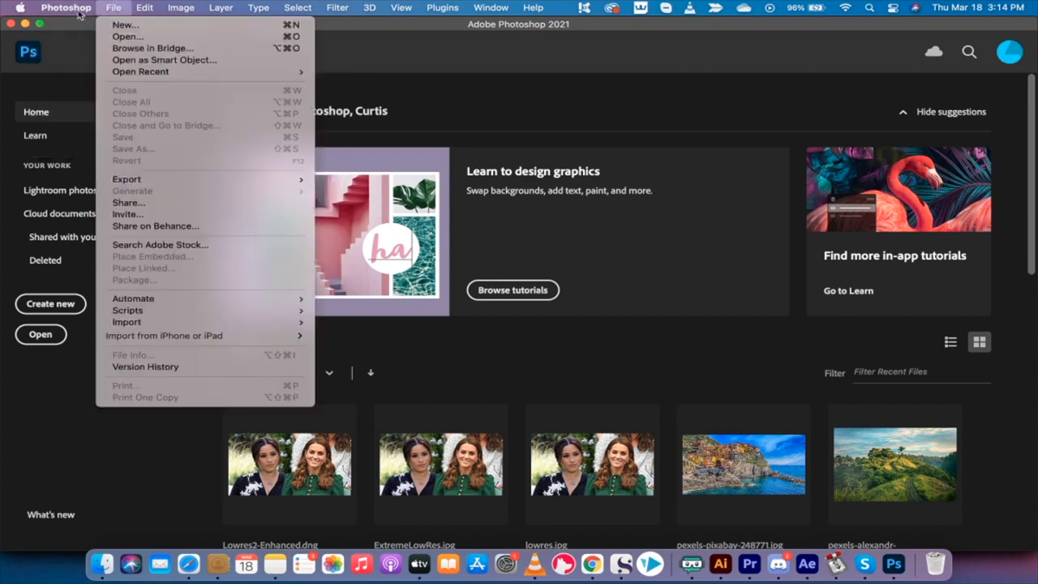
click(65, 6)
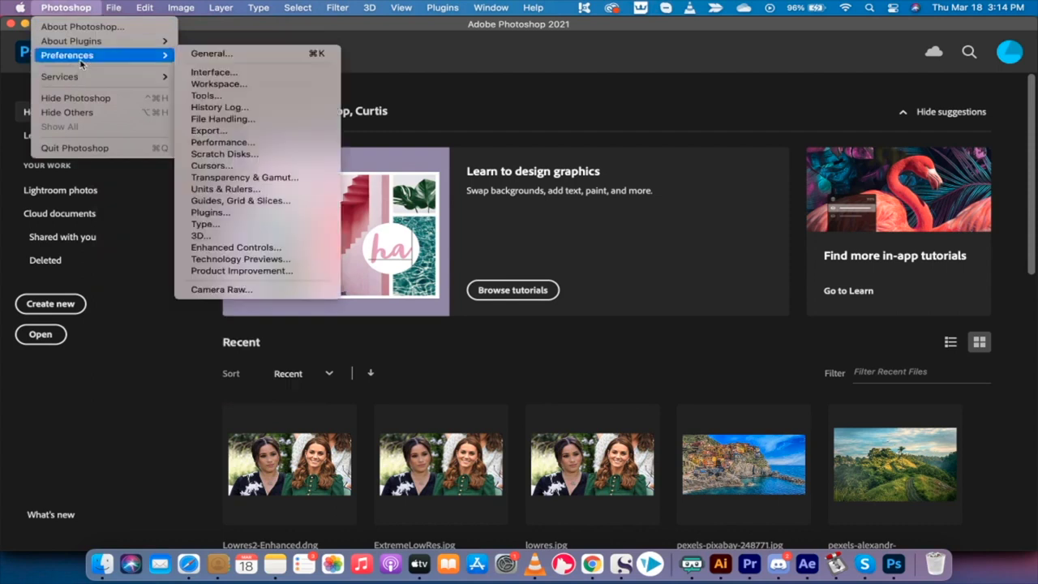
click(224, 119)
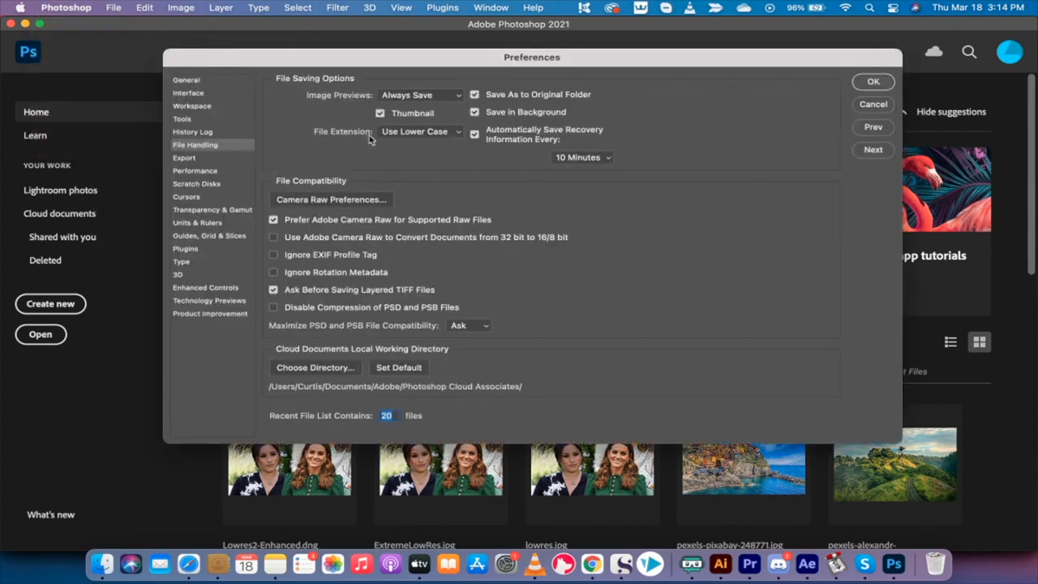
mouse_move(451, 211)
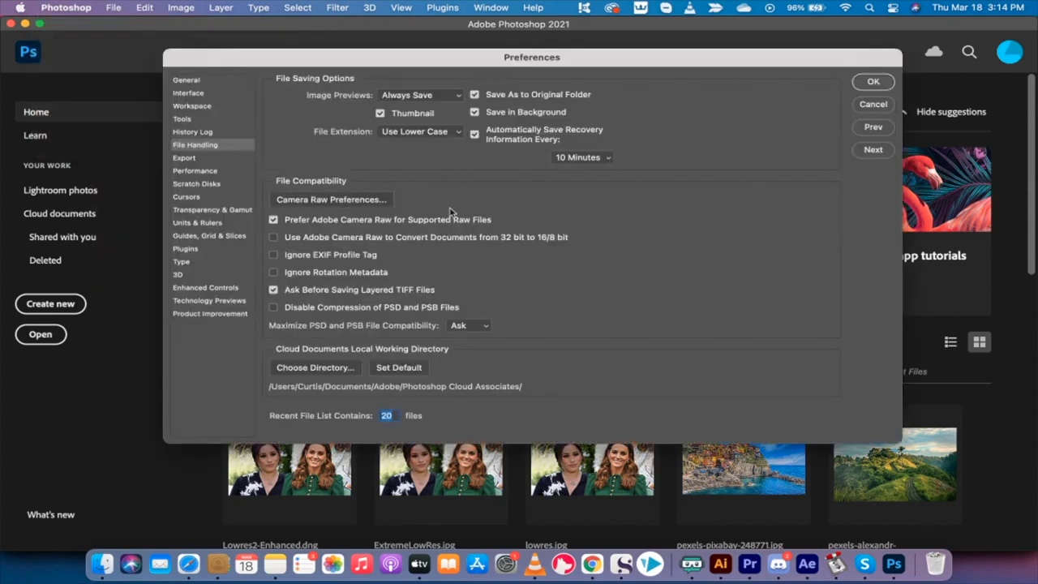
mouse_move(306, 184)
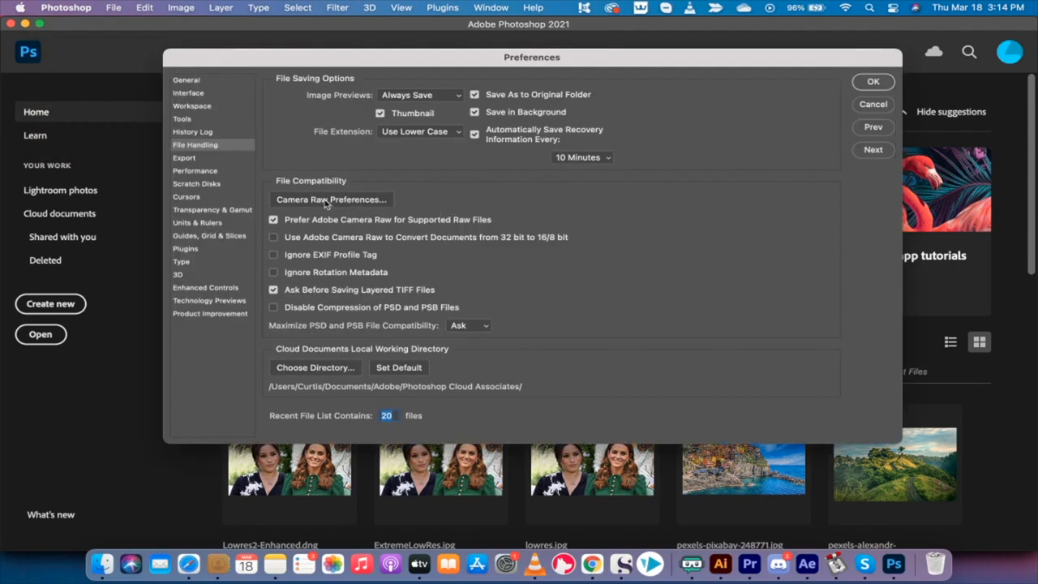
In Camera Raw preferences, set JPEG/HEIC to automatically open all supported JPEGs and HEICs.
click(331, 200)
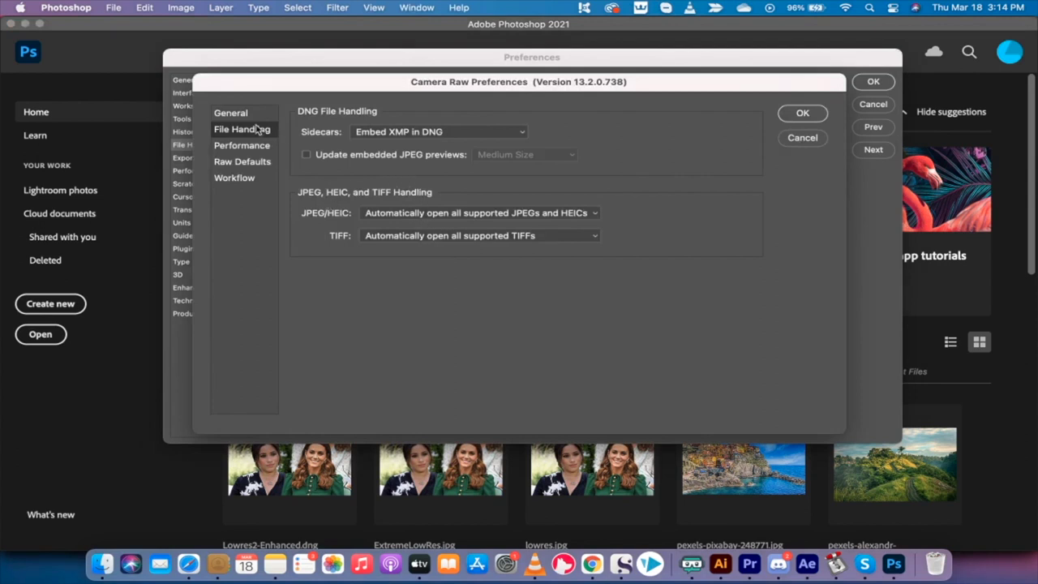
mouse_move(425, 216)
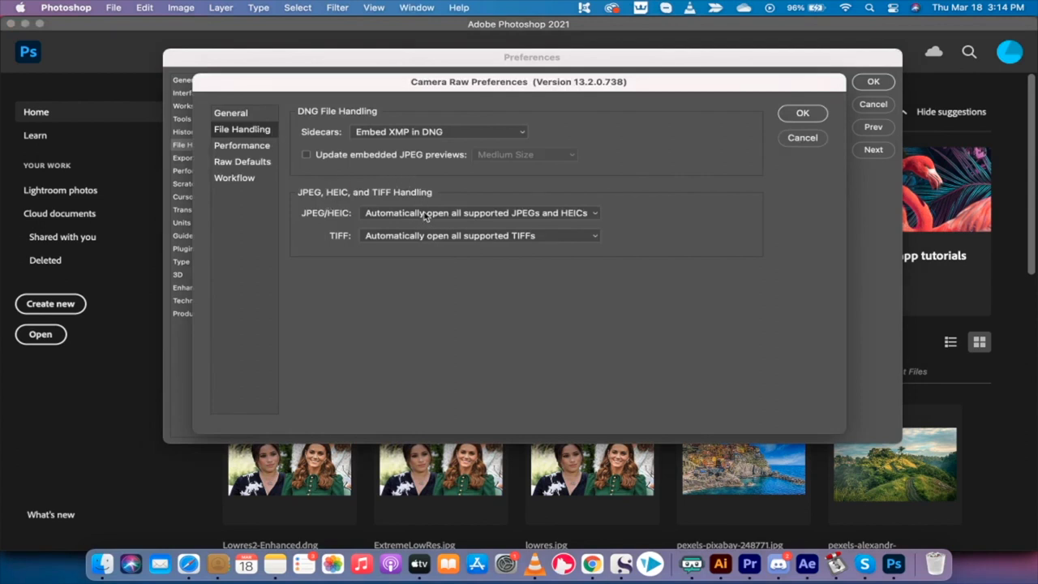
click(478, 213)
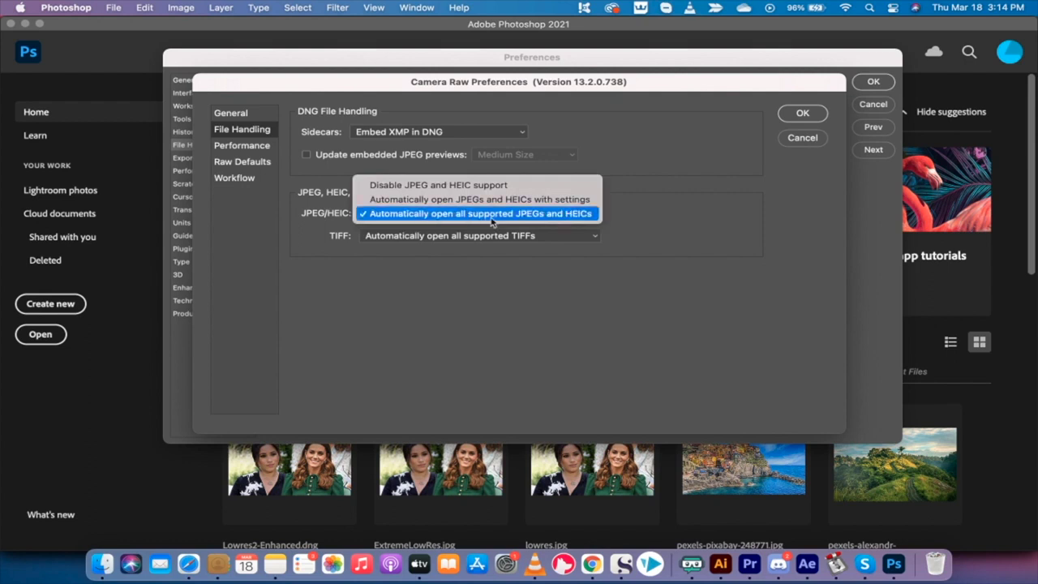
click(478, 214)
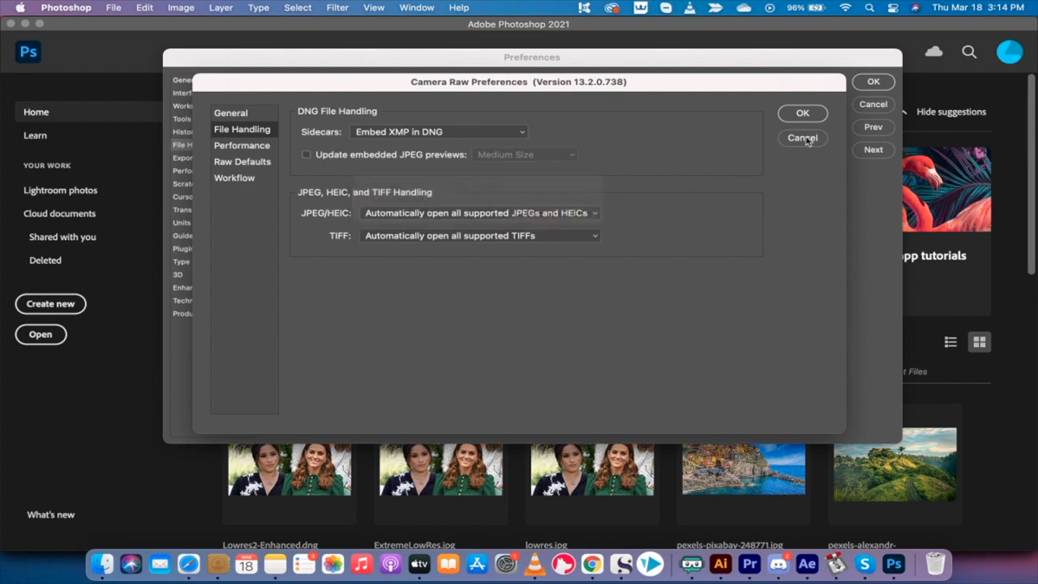
Confirm the preferences and open Lowres2.jpg from Finder into Camera Raw.
click(802, 138)
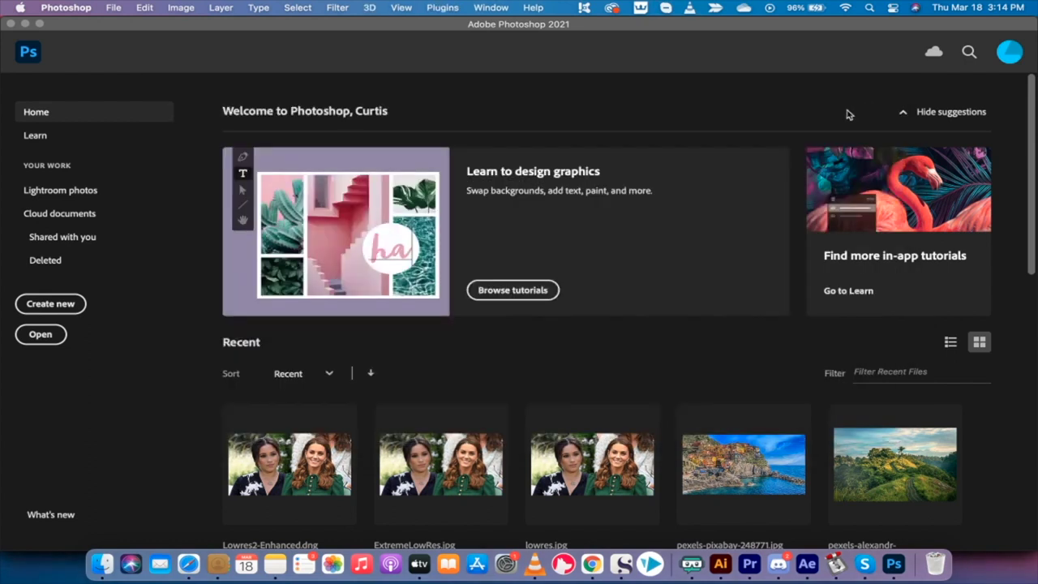
mouse_move(104, 563)
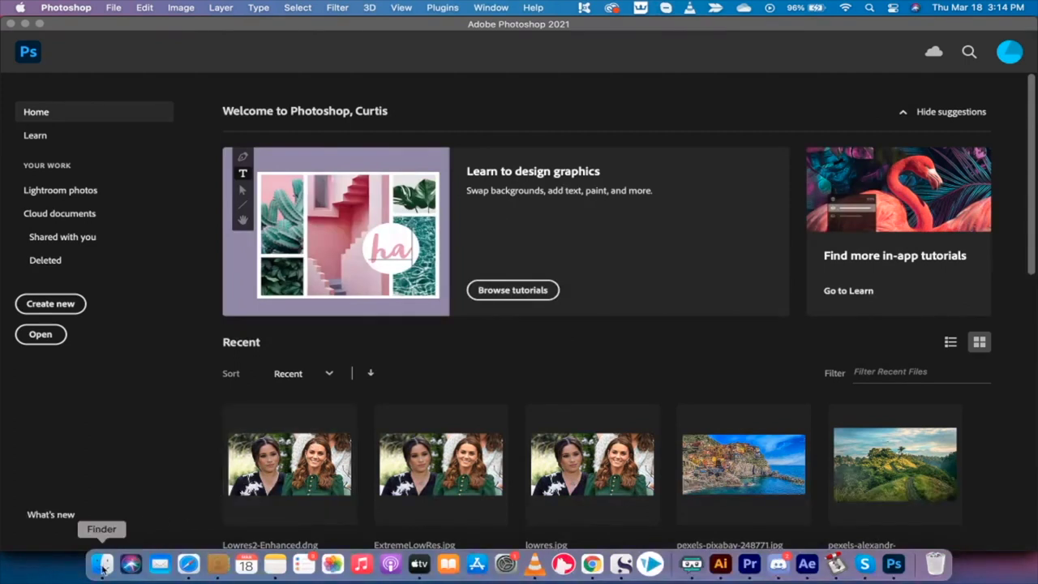
click(102, 563)
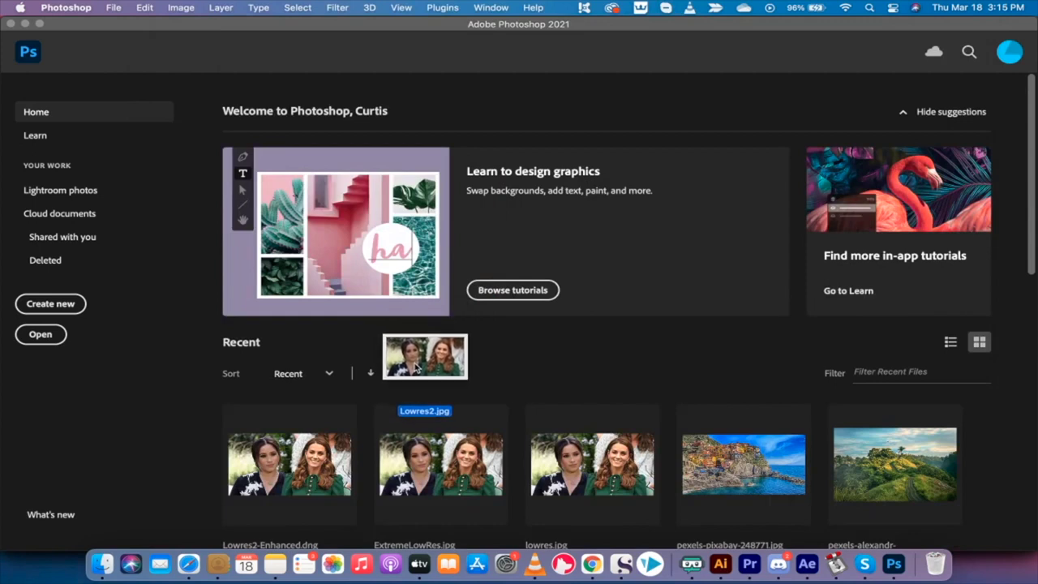
double_click(425, 357)
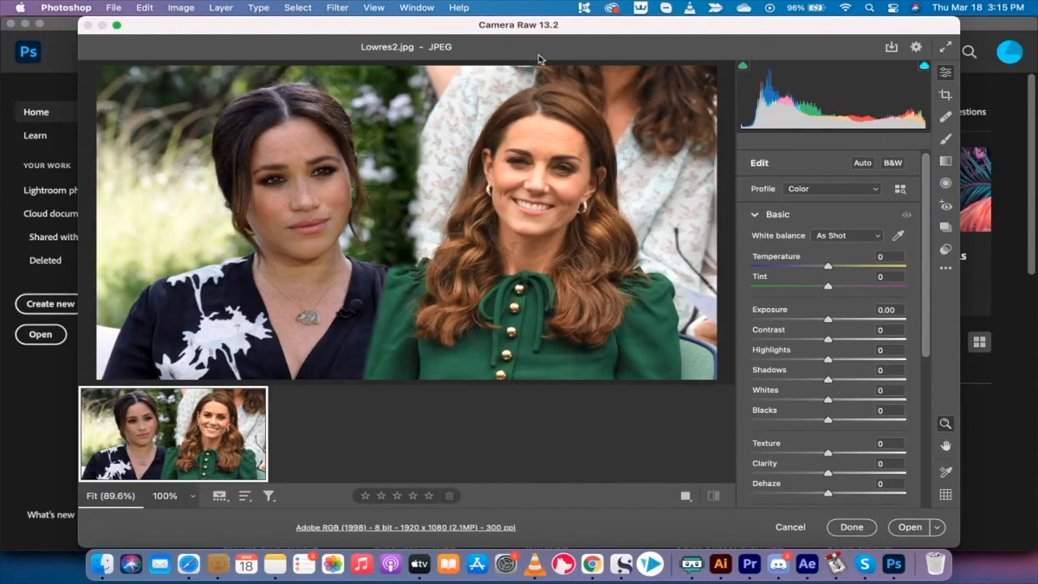
mouse_move(511, 43)
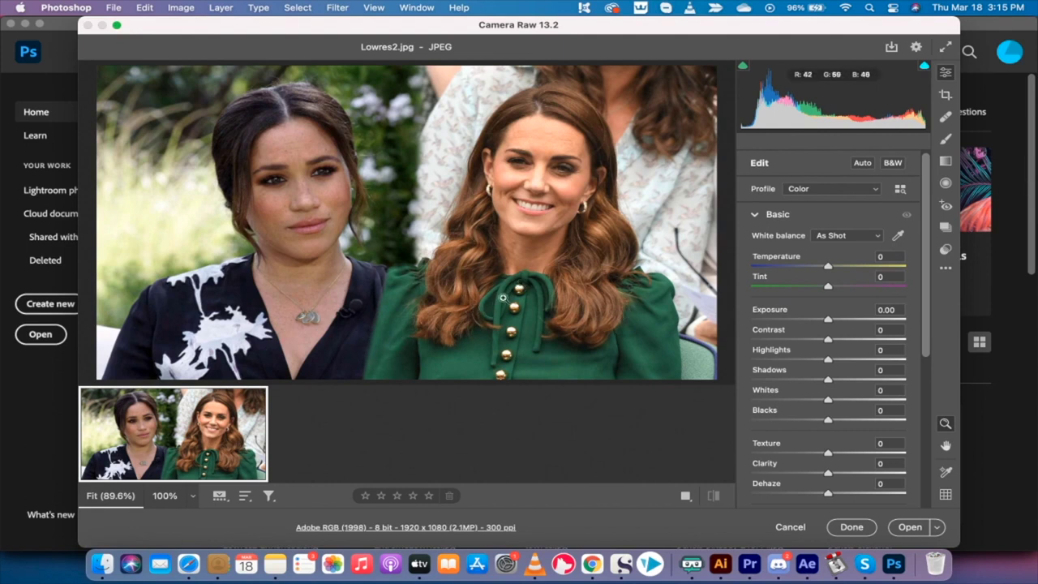
mouse_move(808, 425)
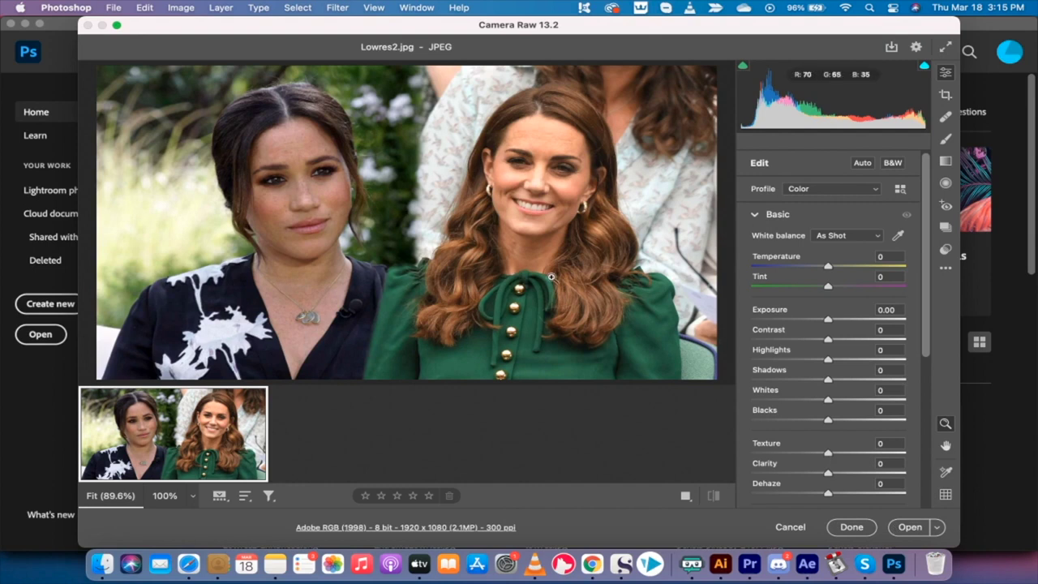
Start Enhance on the Lowres2.jpg filmstrip thumbnail.
right_click(552, 276)
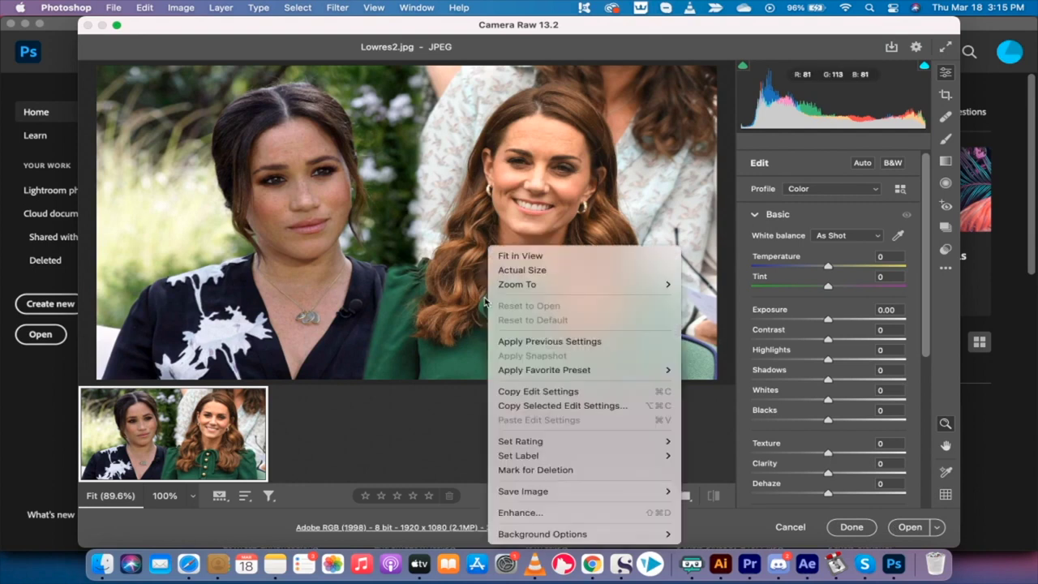
mouse_move(526, 311)
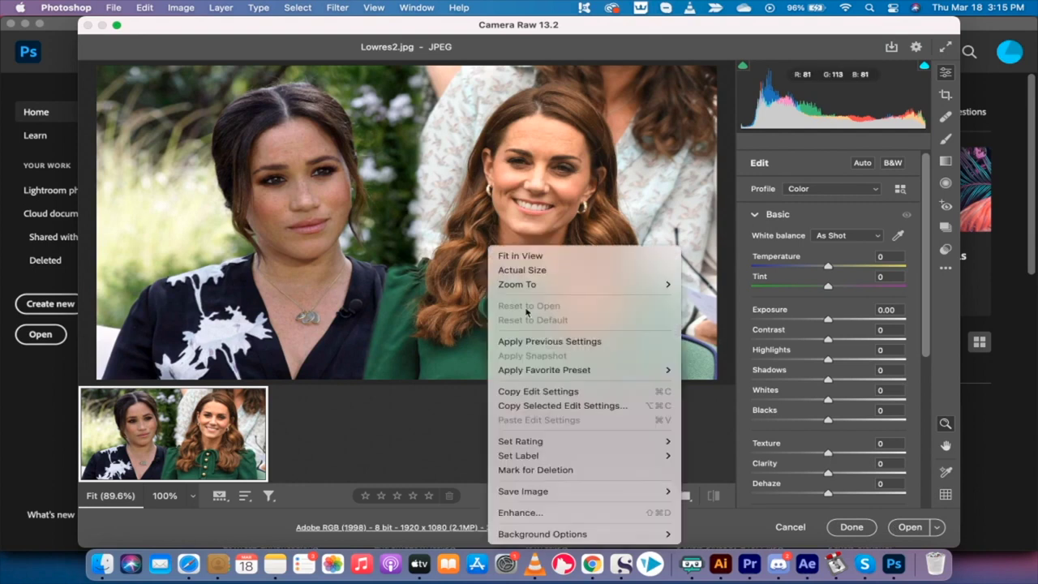
mouse_move(519, 512)
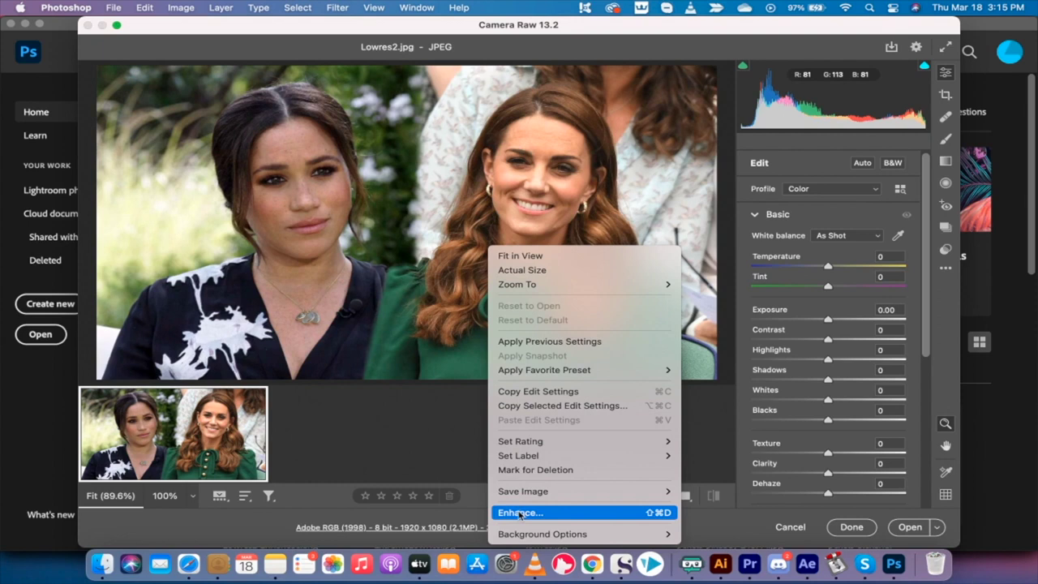
click(519, 513)
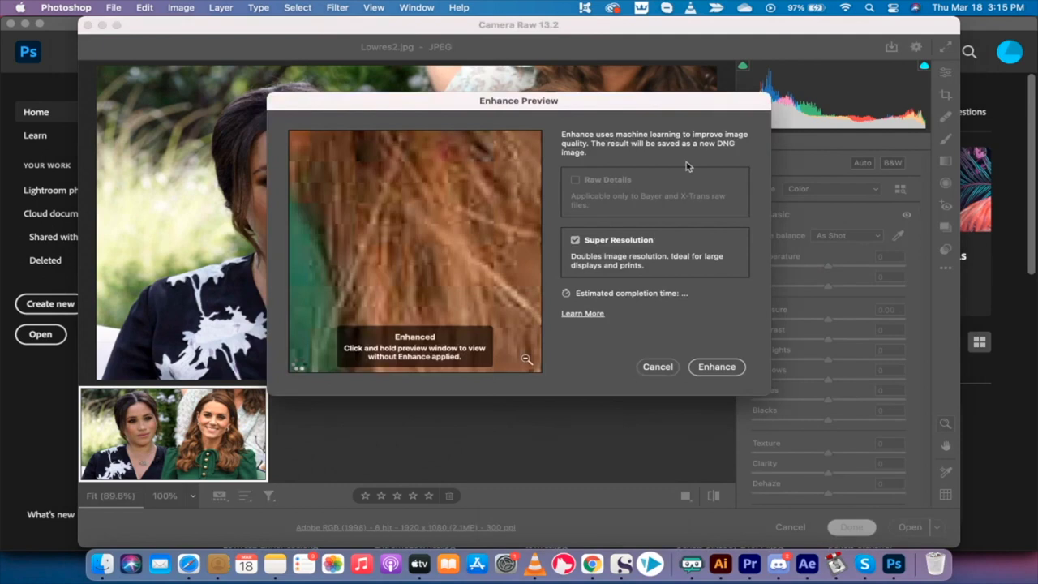
mouse_move(654, 227)
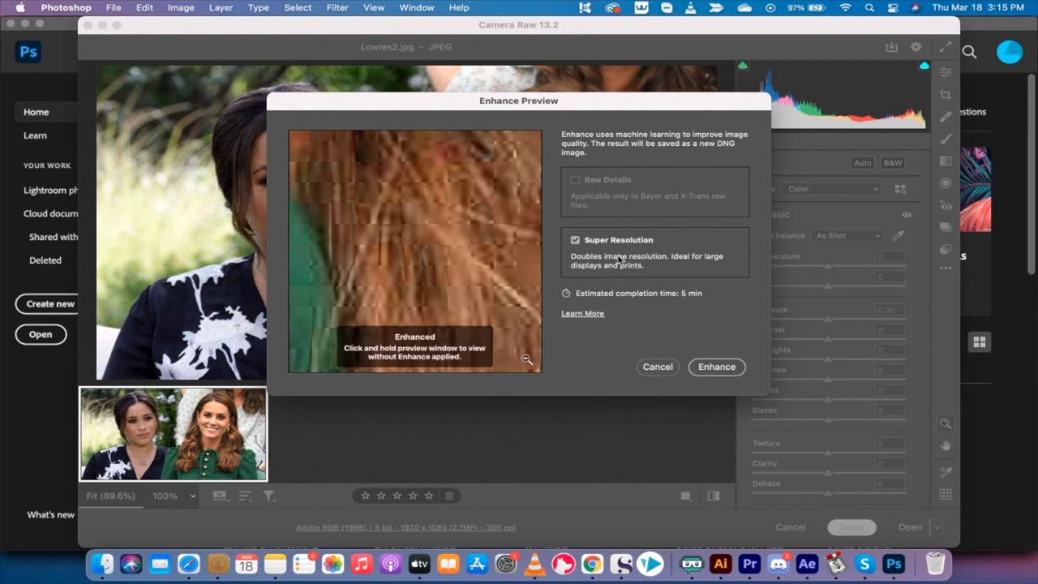
mouse_move(474, 245)
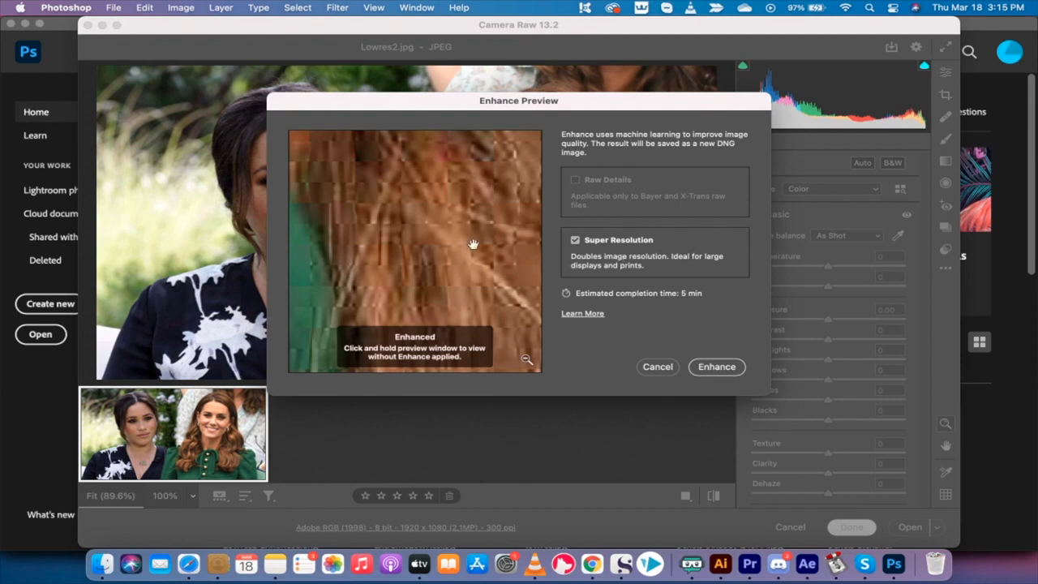
mouse_move(477, 258)
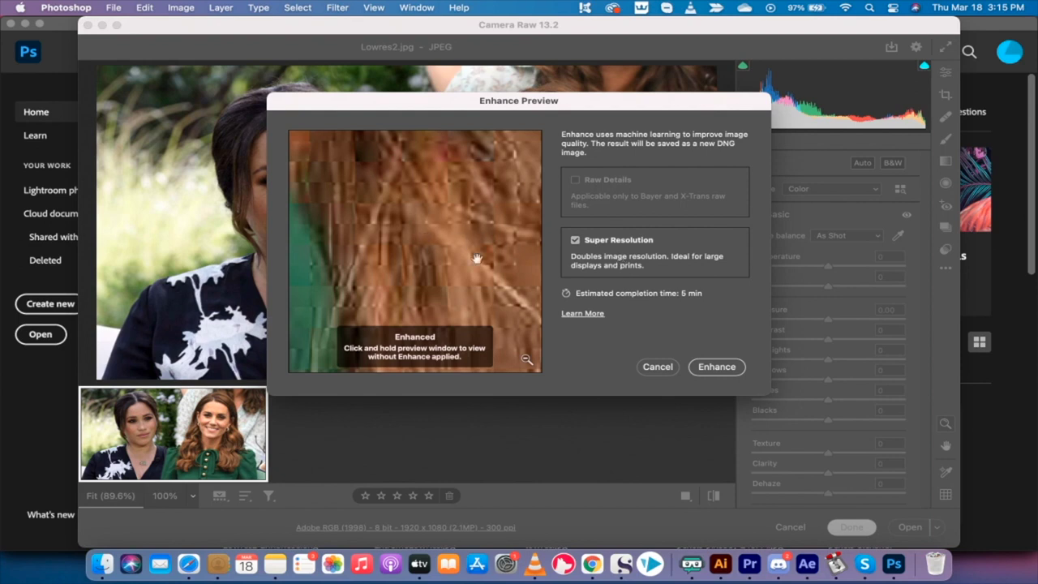
mouse_move(415, 339)
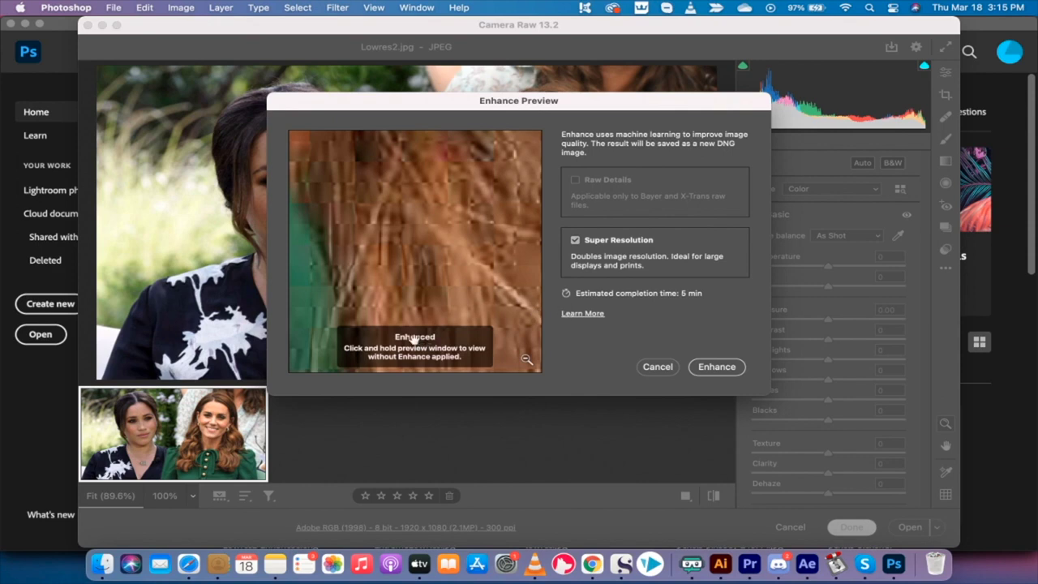
mouse_move(397, 270)
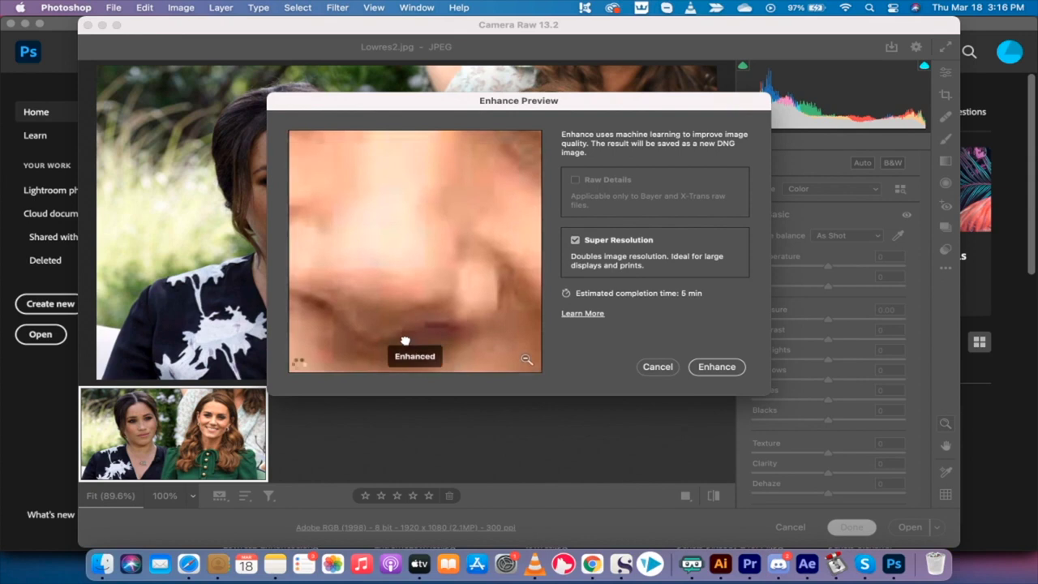
Pan the Super Resolution preview to centre on the eye close-up.
drag(406, 341, 425, 201)
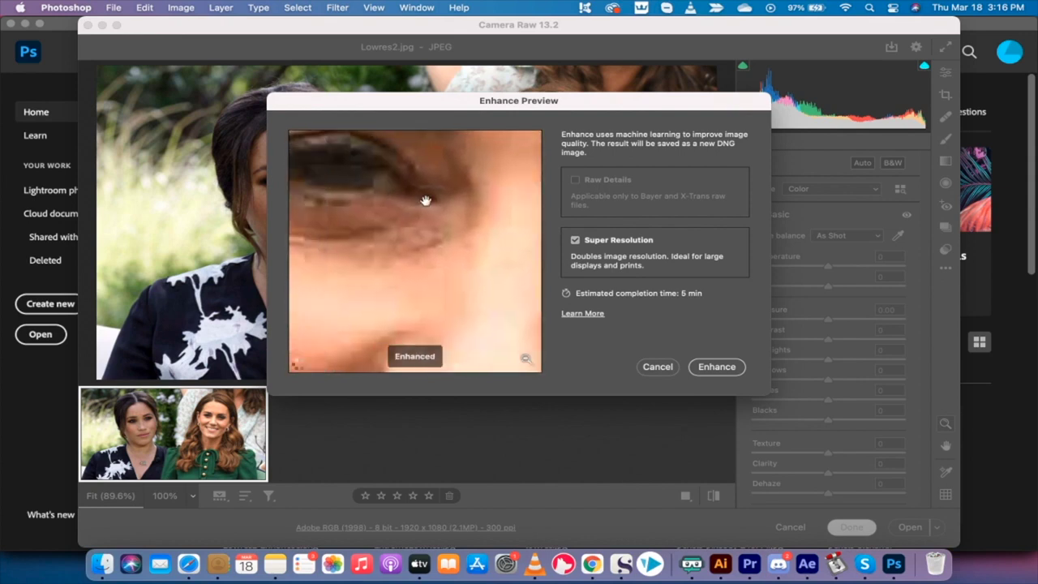
drag(425, 201, 420, 212)
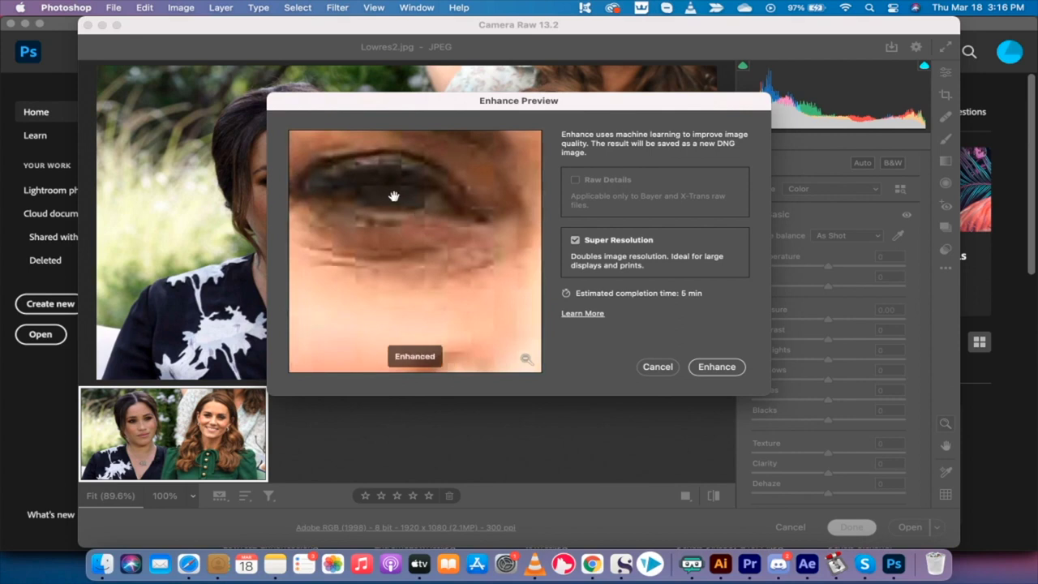
mouse_move(403, 198)
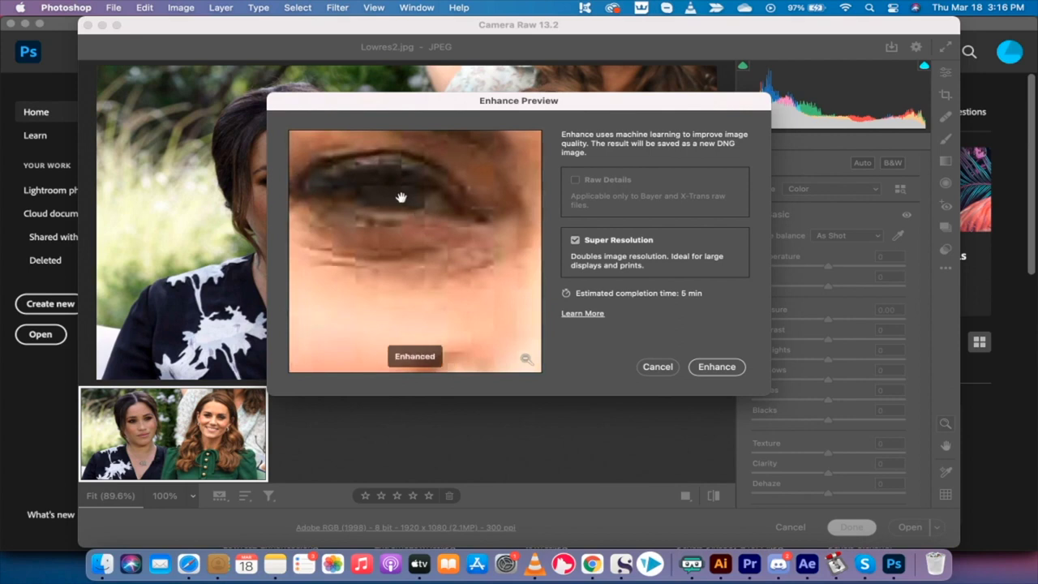
mouse_move(581, 295)
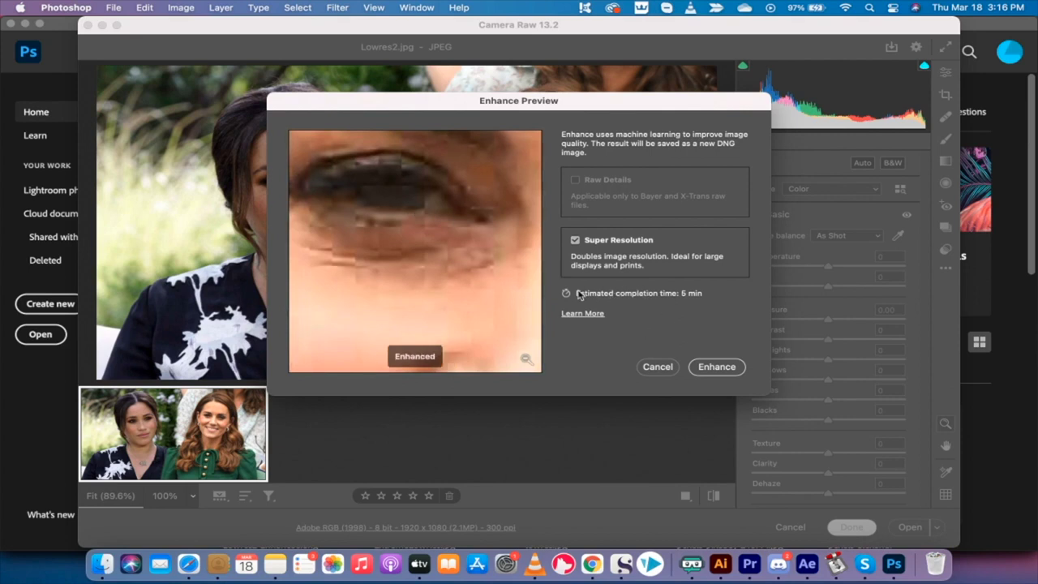
mouse_move(684, 304)
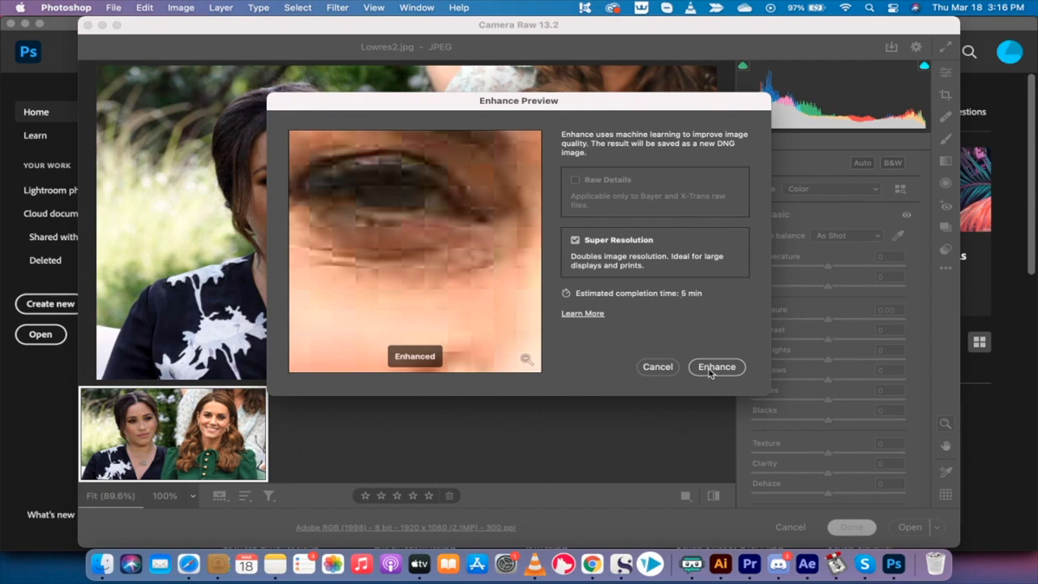
Run Super Resolution and view the resulting Lowres2-Enhanced-1.dng at 3840 × 2160.
click(717, 366)
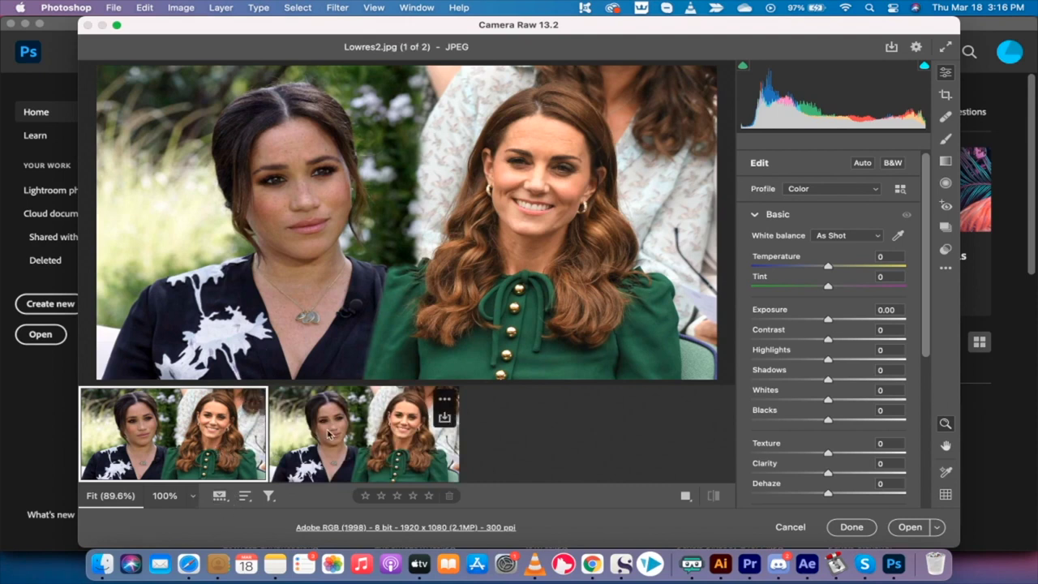
click(363, 433)
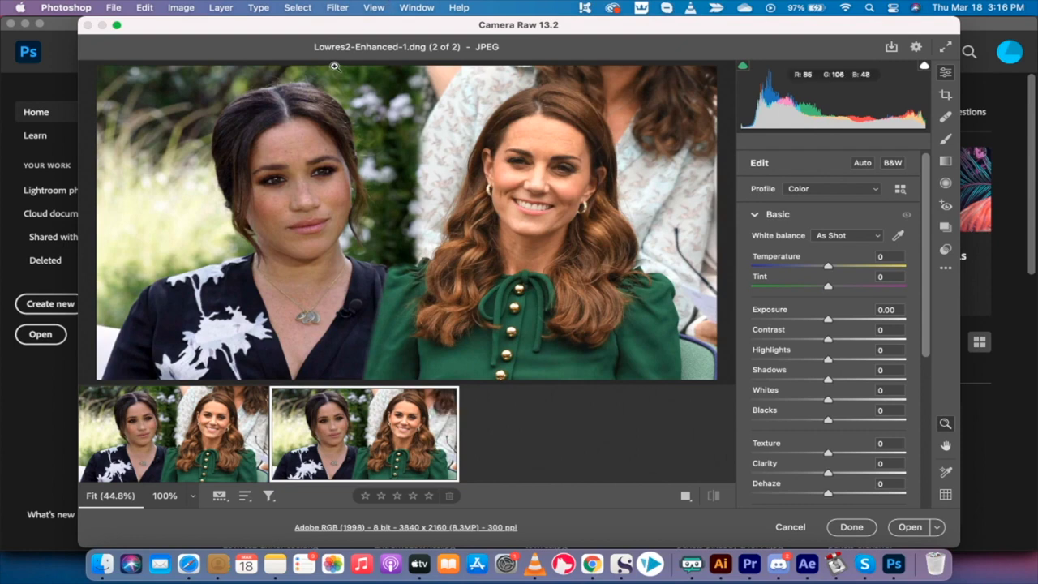
mouse_move(421, 54)
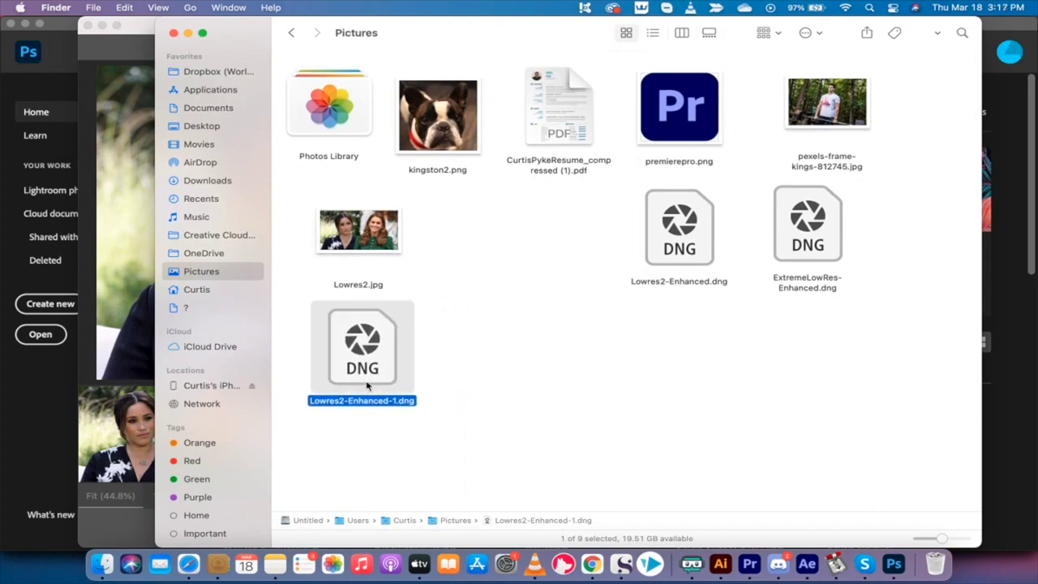
Reopen Lowres2-Enhanced-1.dng alone from Finder and open it as a Photoshop document.
double_click(362, 344)
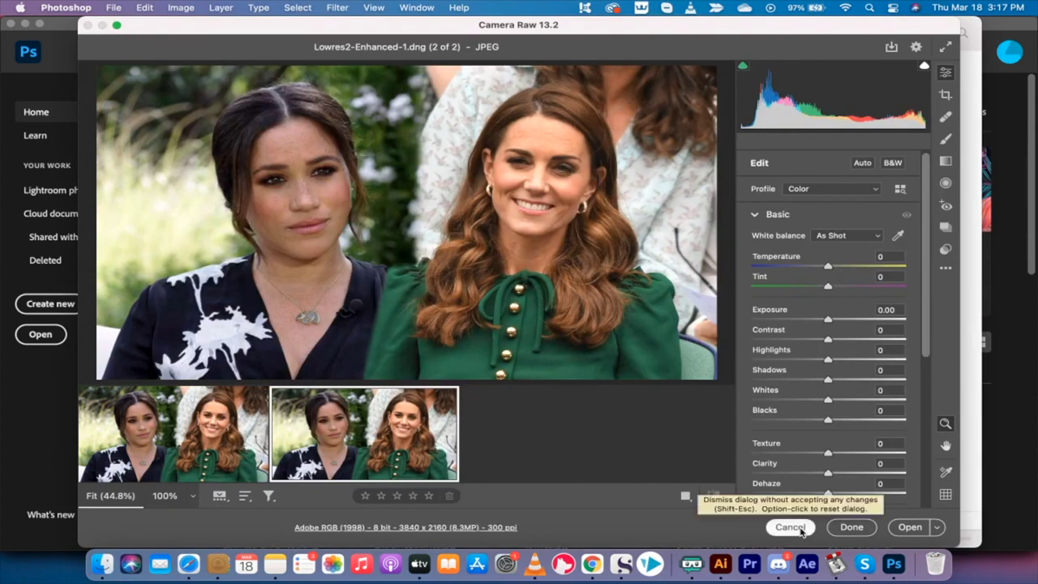
click(792, 528)
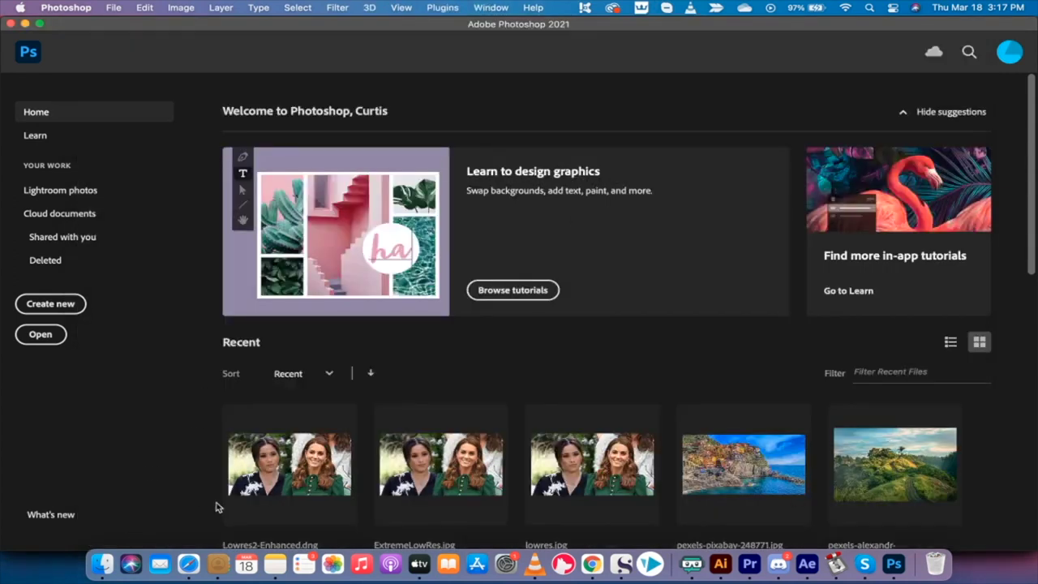
double_click(288, 464)
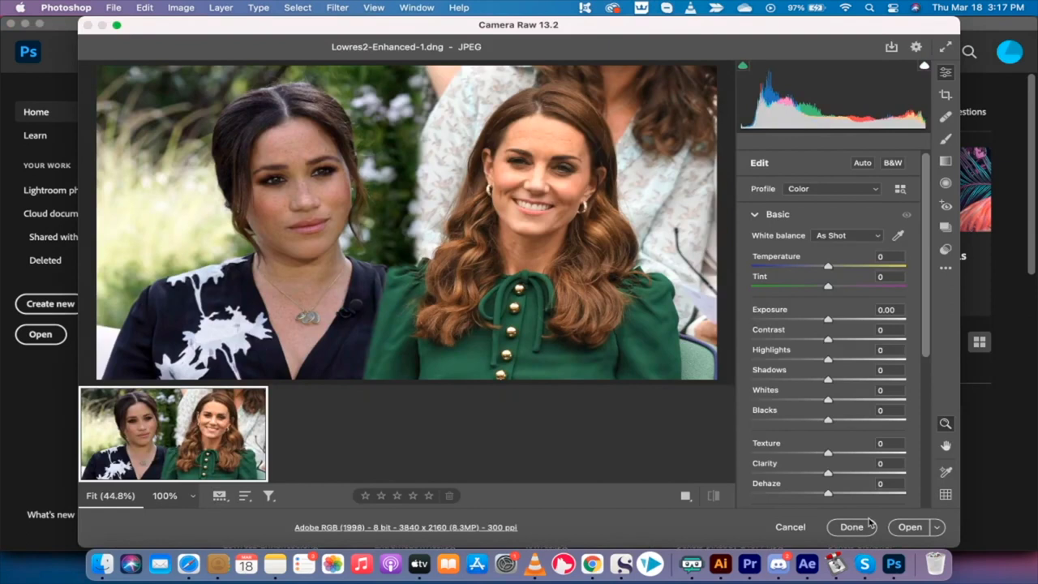
mouse_move(910, 525)
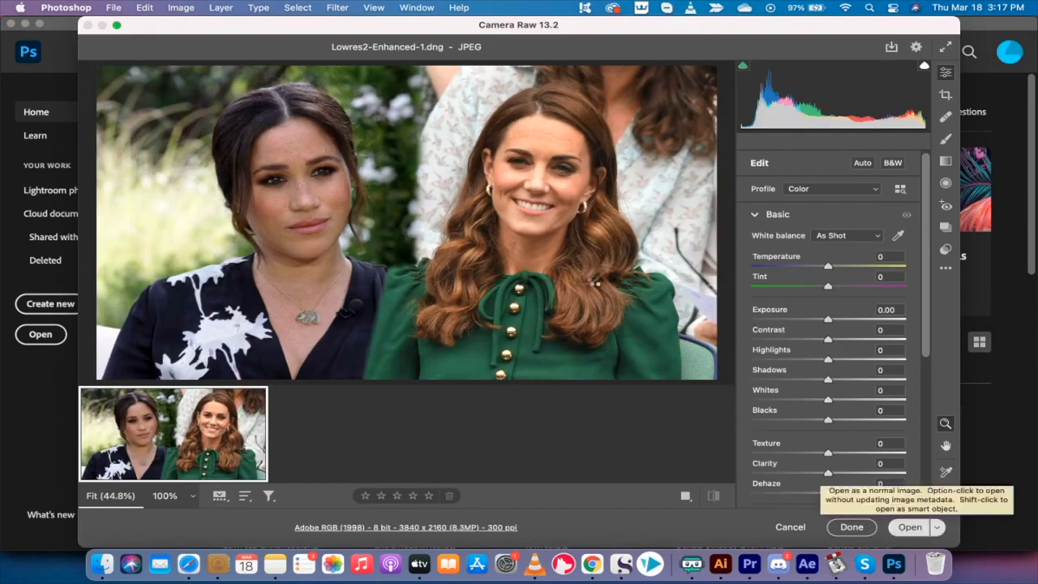
click(909, 527)
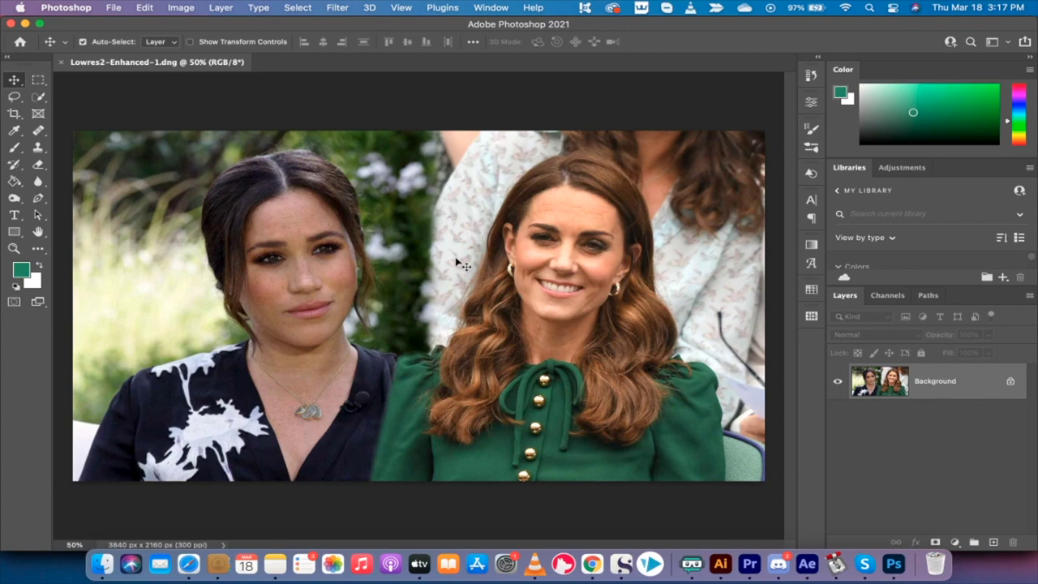
mouse_move(469, 274)
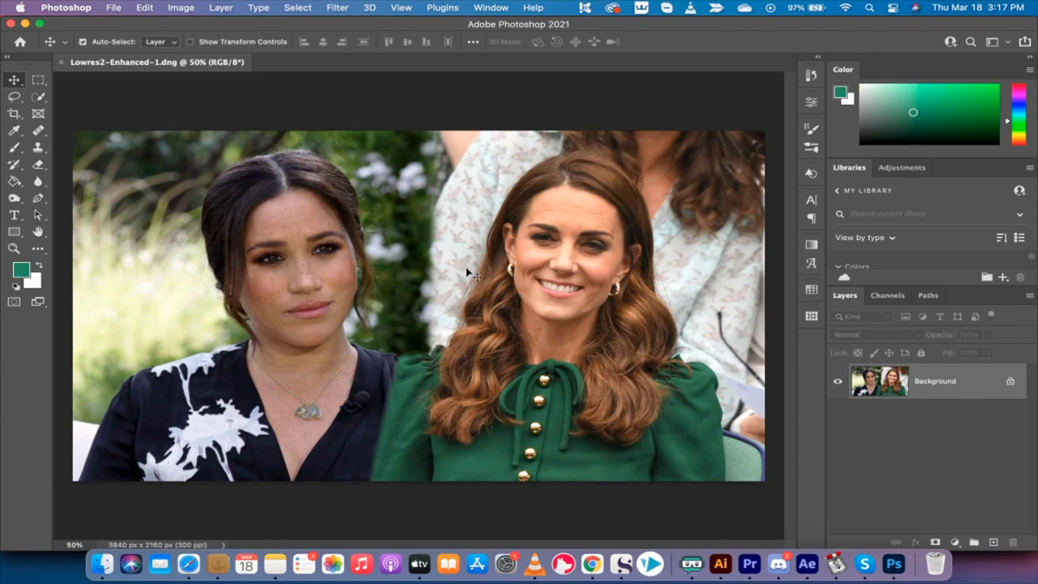
mouse_move(672, 250)
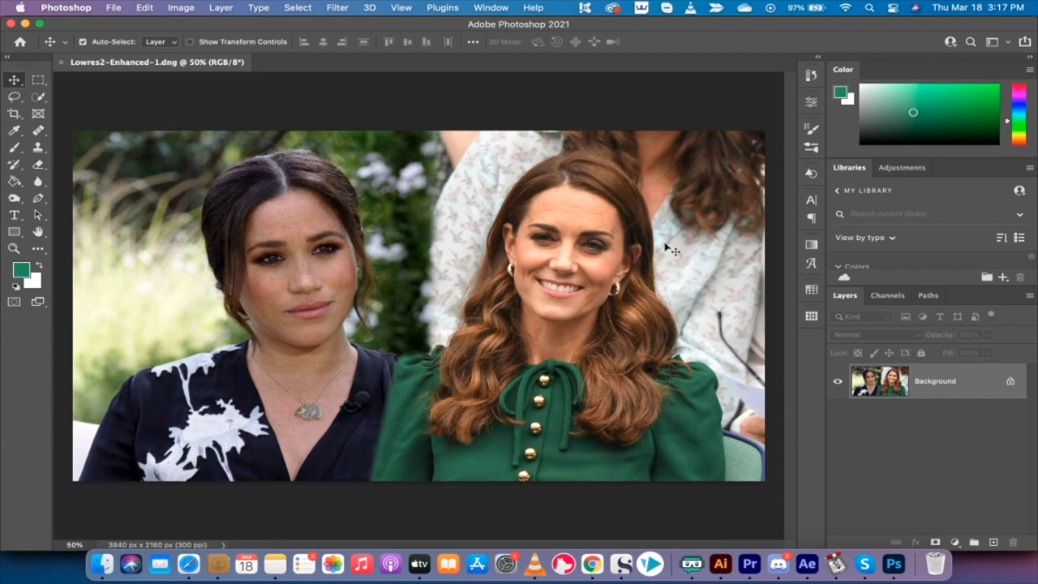
mouse_move(691, 563)
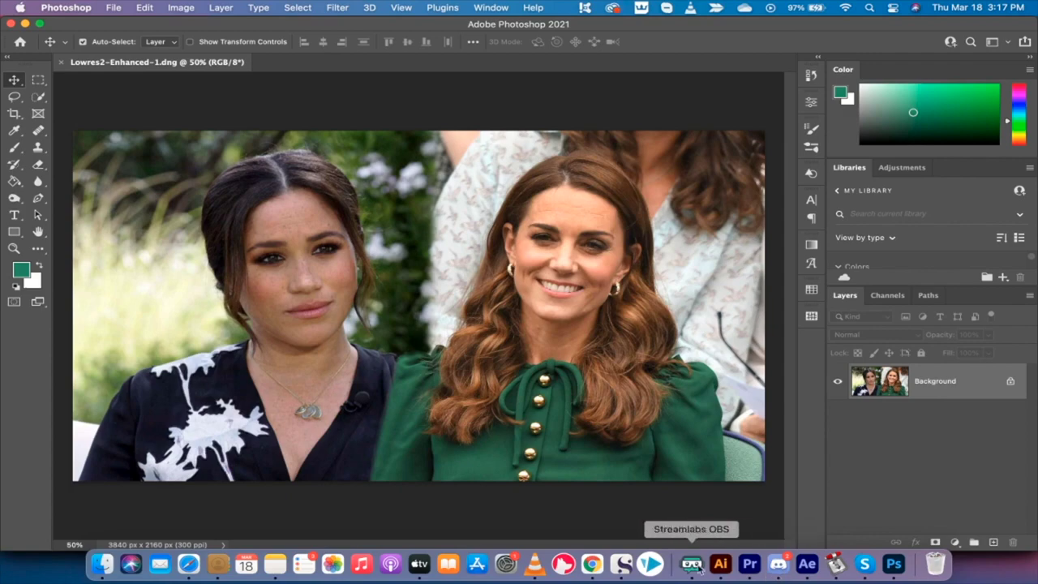